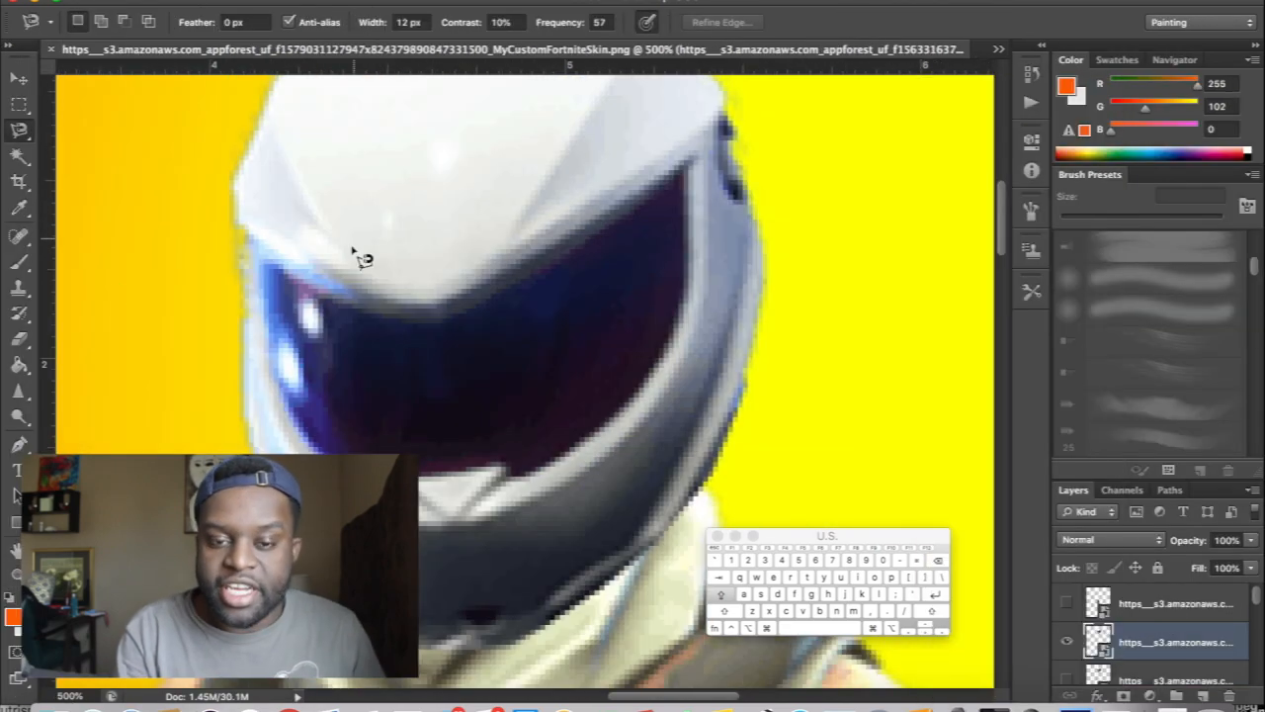
- Bring up the context menu while tracing the selection around the white helmet
right_click(1170, 640)
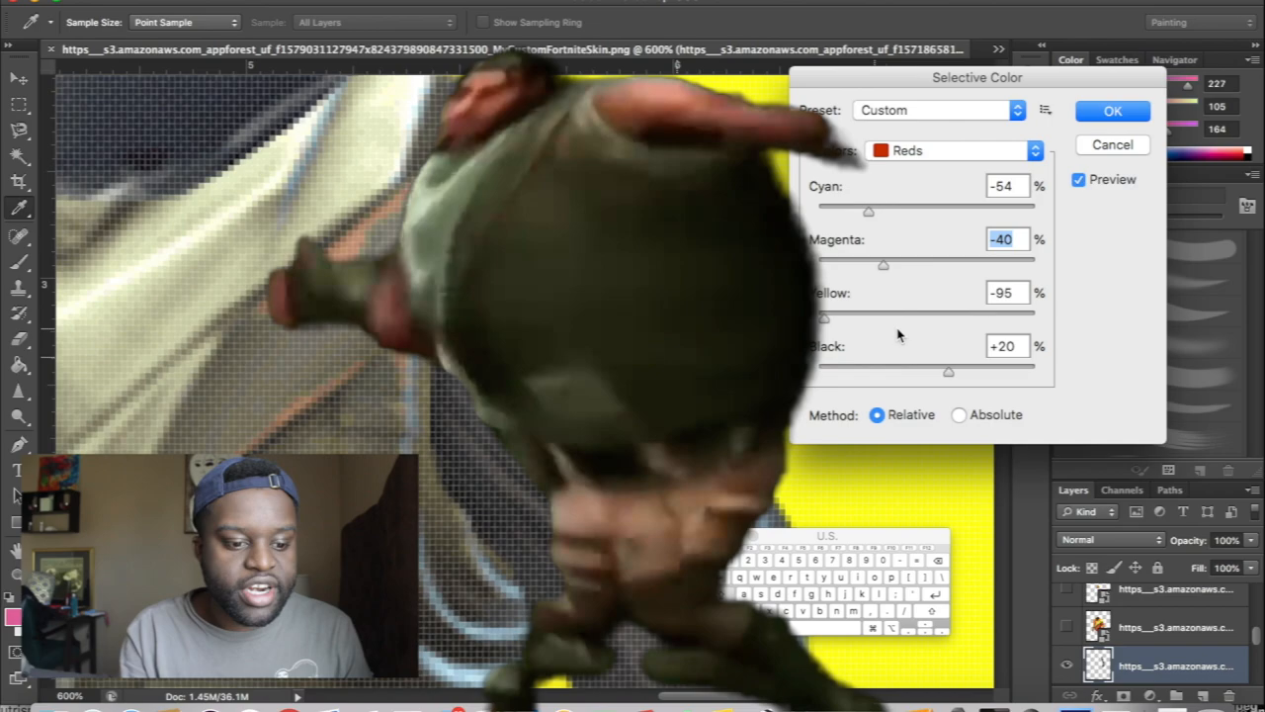
- Apply a Selective Color adjustment to the Reds, shifting the Cyan, Magenta, Yellow and Black sliders
click(1131, 111)
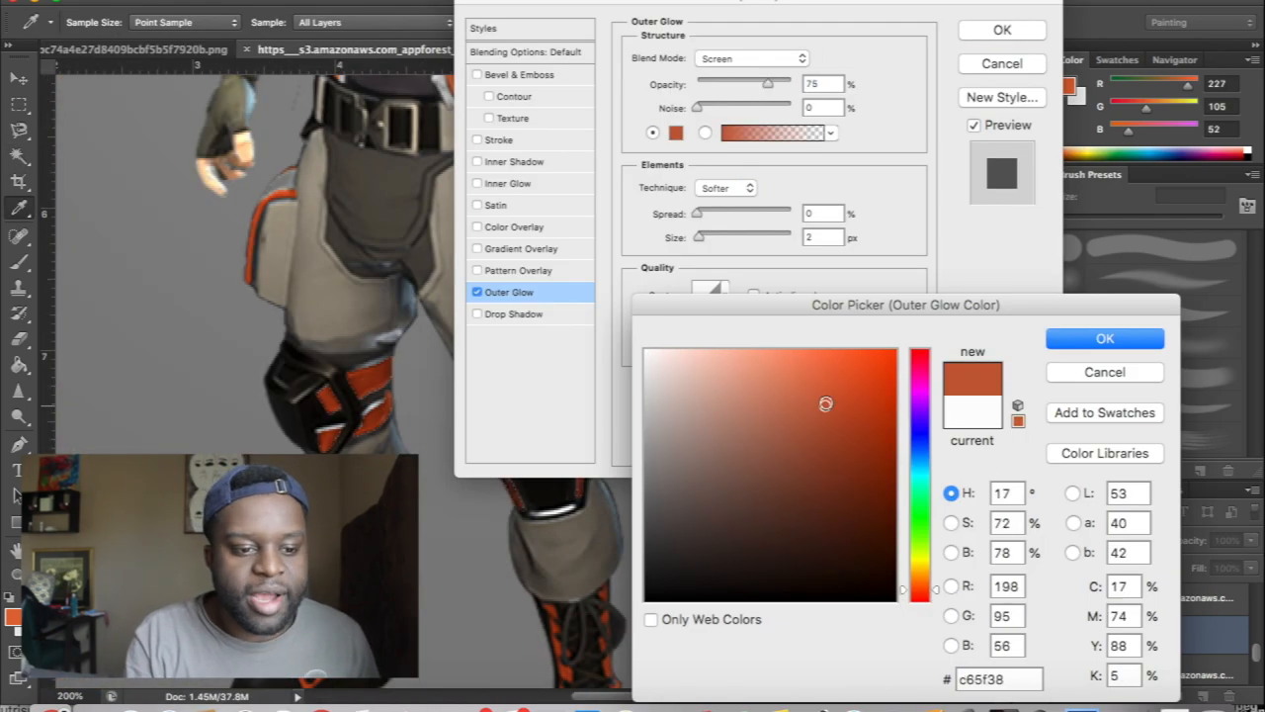
- Pick an orange colour for the knee pads' Outer Glow and set its spread size
click(1103, 338)
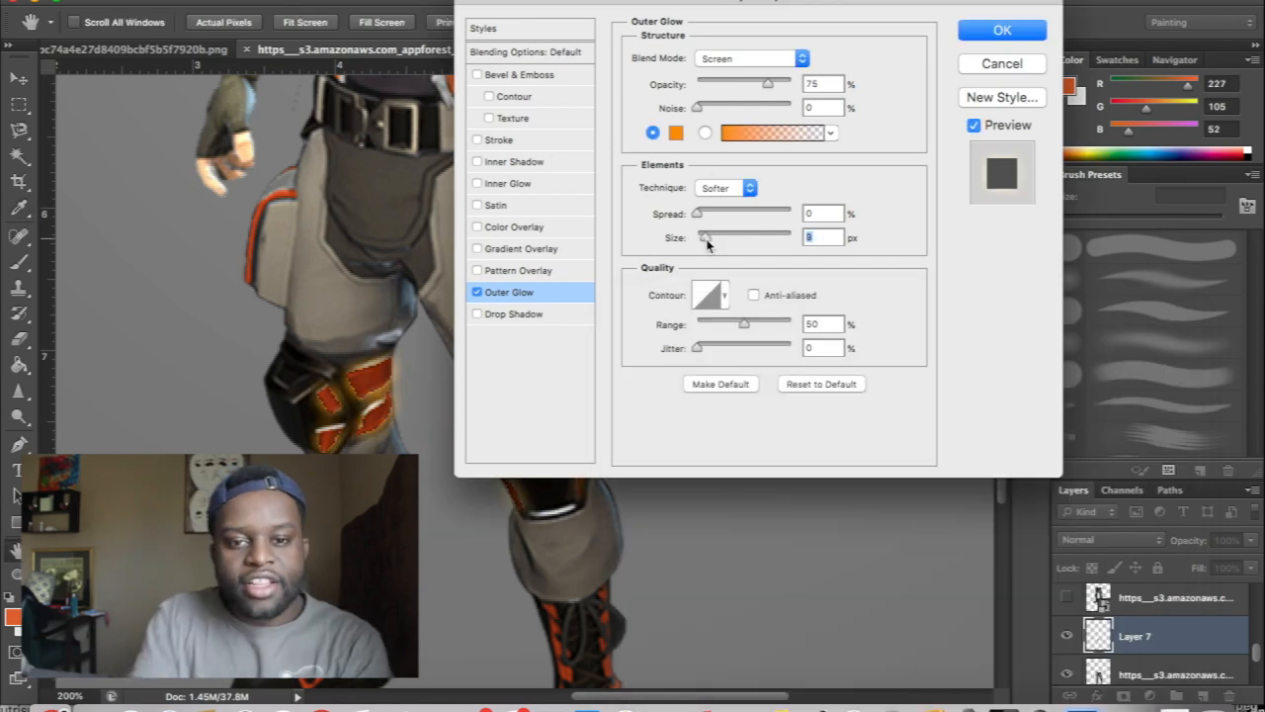
click(1014, 29)
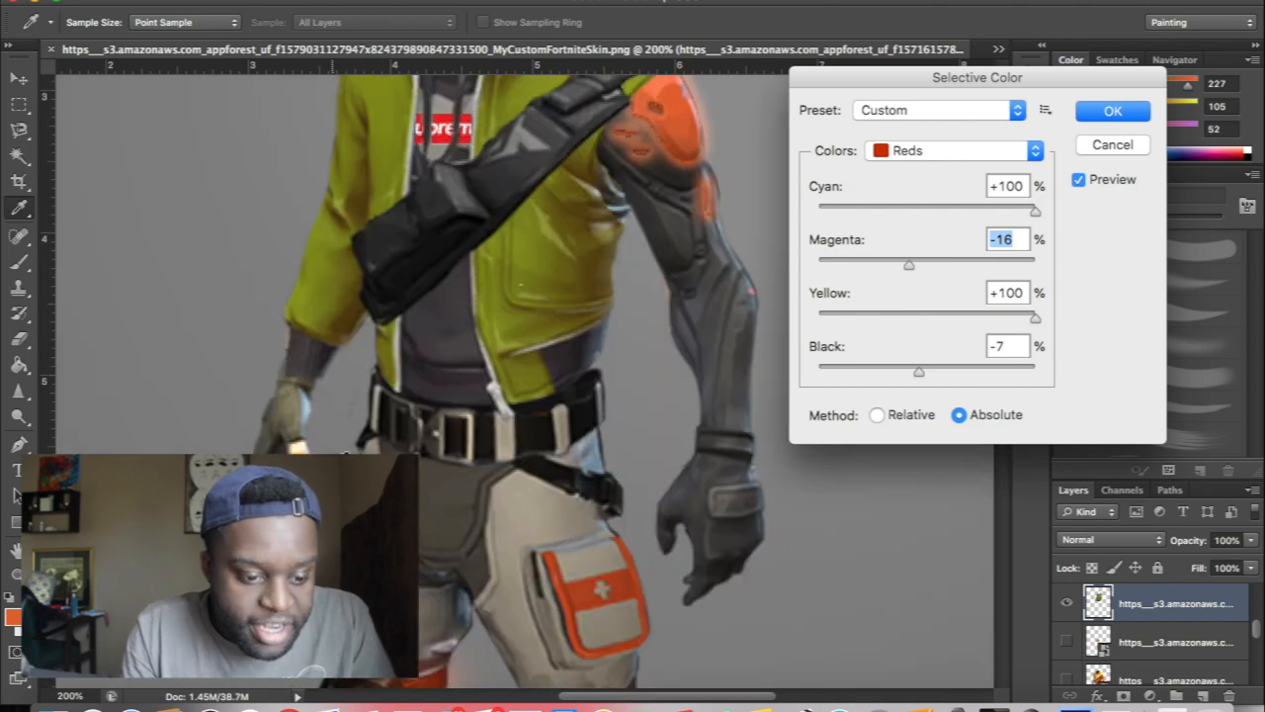
- Recolour the character's reds with Selective Color, Absolute method, Cyan and Yellow at +100
click(1119, 111)
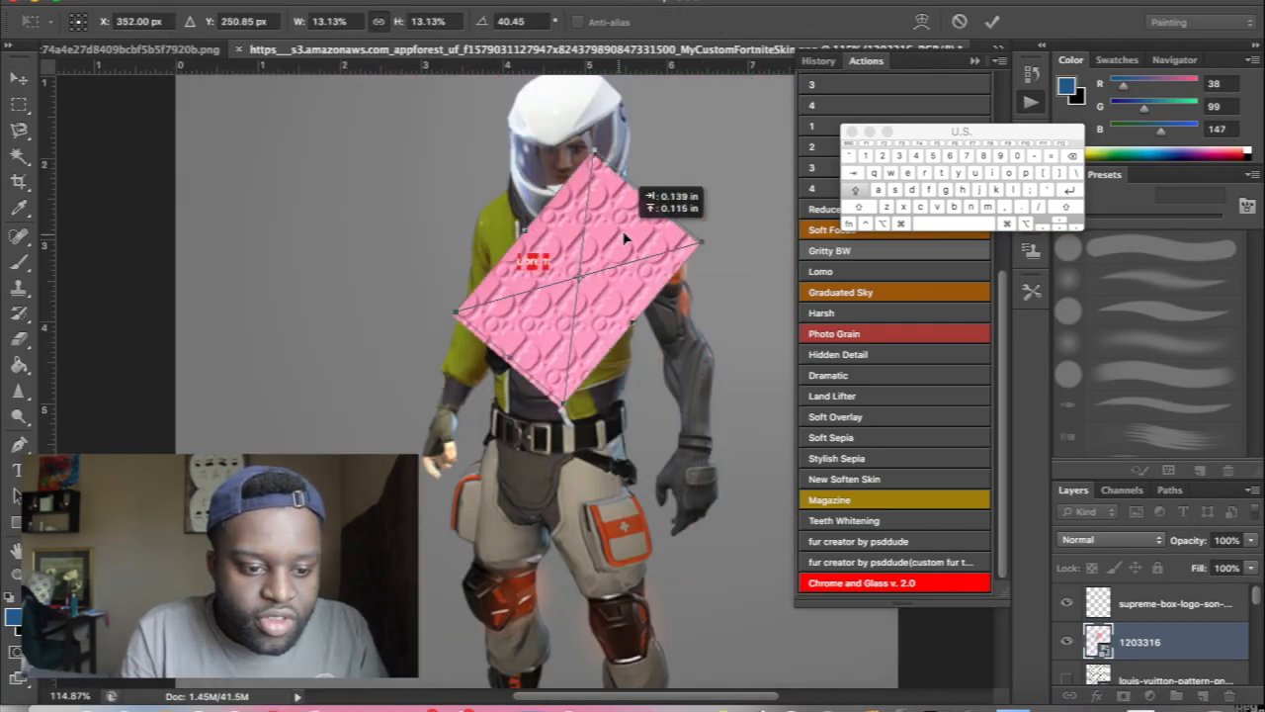
- Bring up the transform options for the box logo being fitted onto the jacket's chest
right_click(1172, 640)
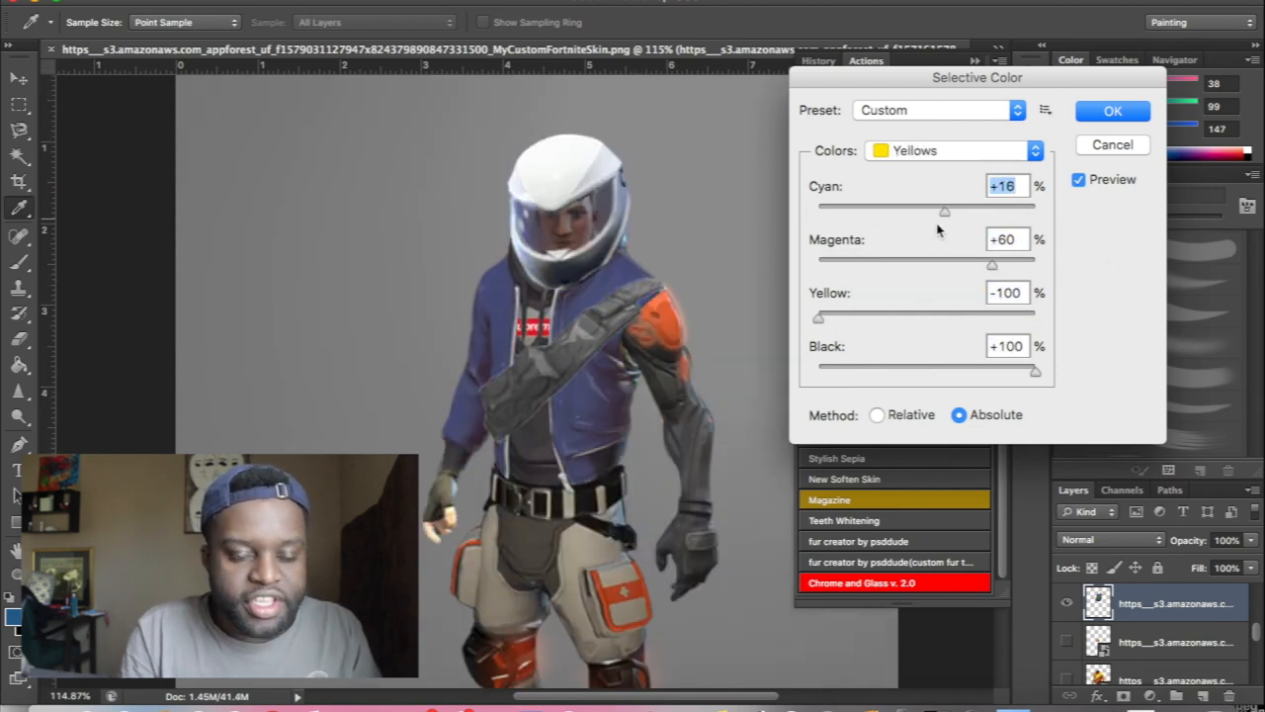
- Turn the jacket's yellows blue via Selective Color: Yellow -100, raised Cyan, Magenta and Black
click(1036, 150)
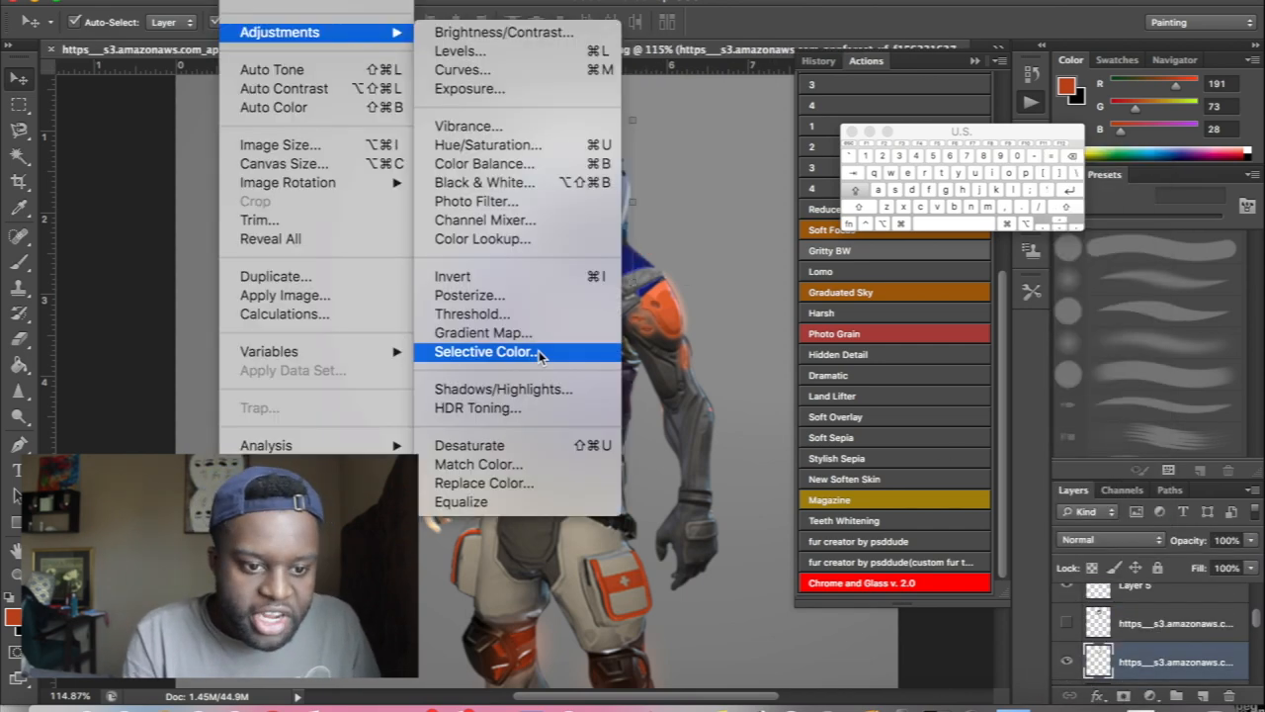
- Apply Shadows/Highlights to raise the character's Color Correction and Midtone Contrast
click(484, 351)
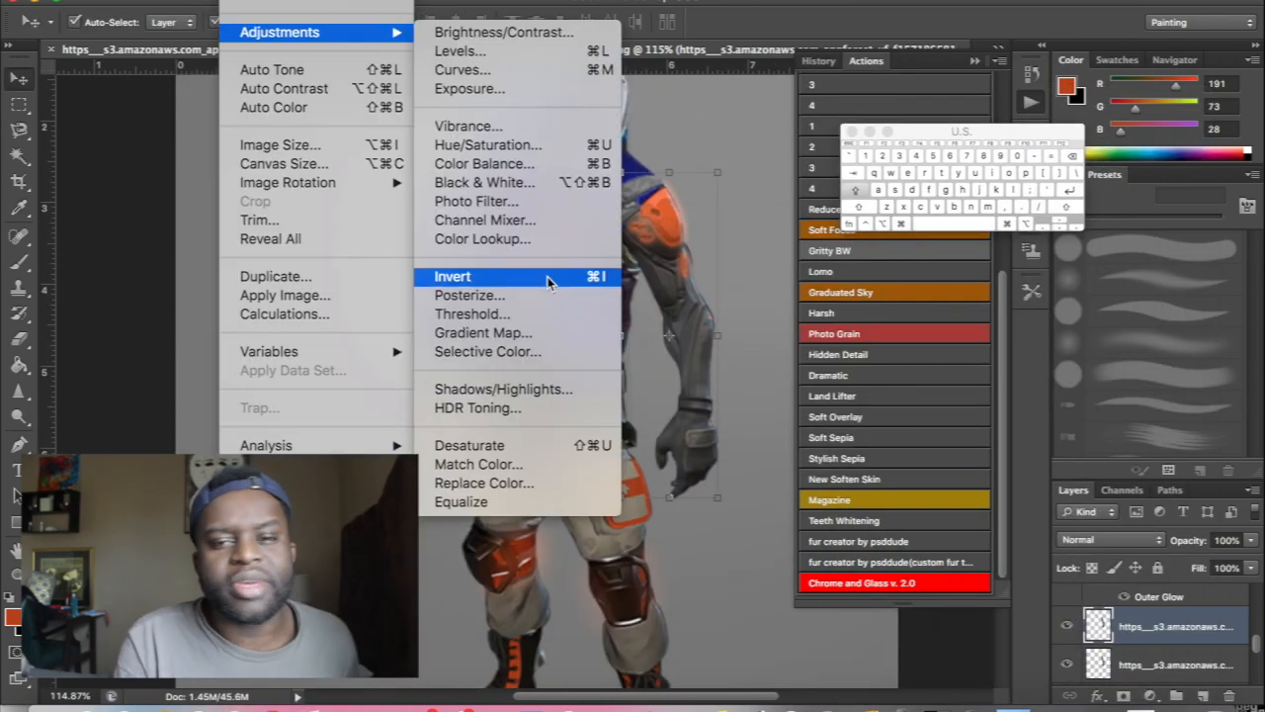
click(502, 388)
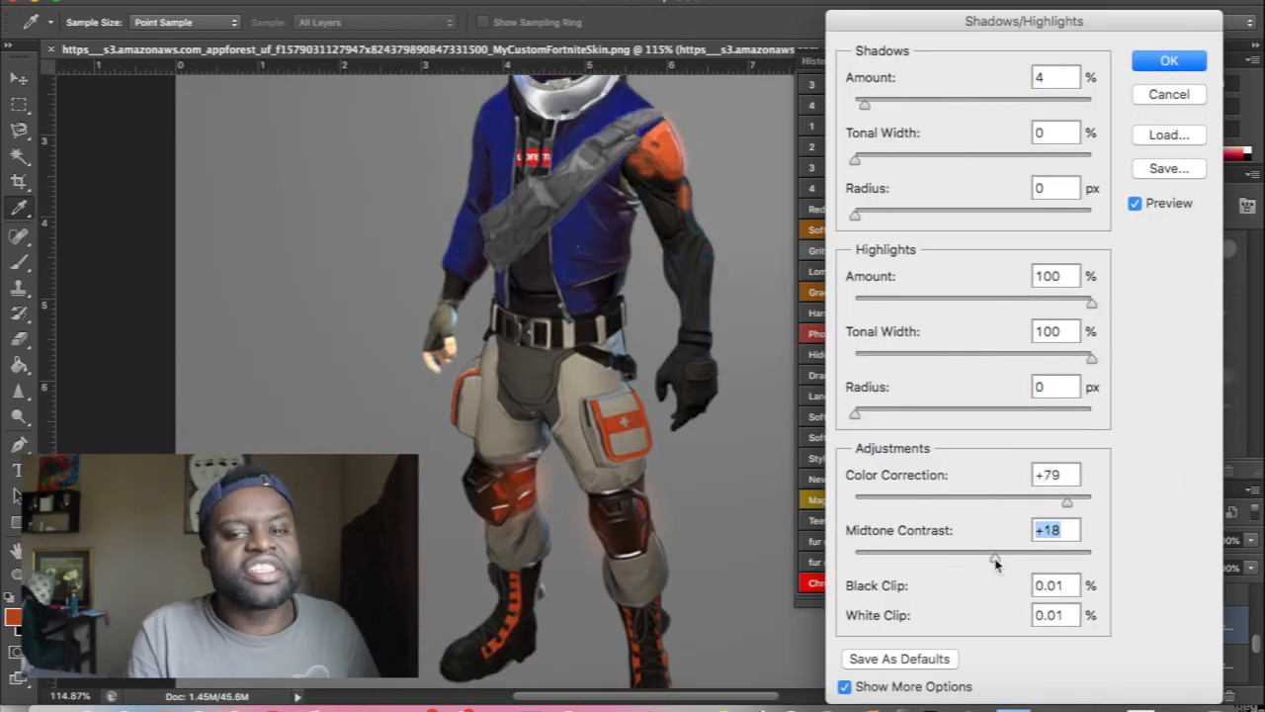
click(1170, 59)
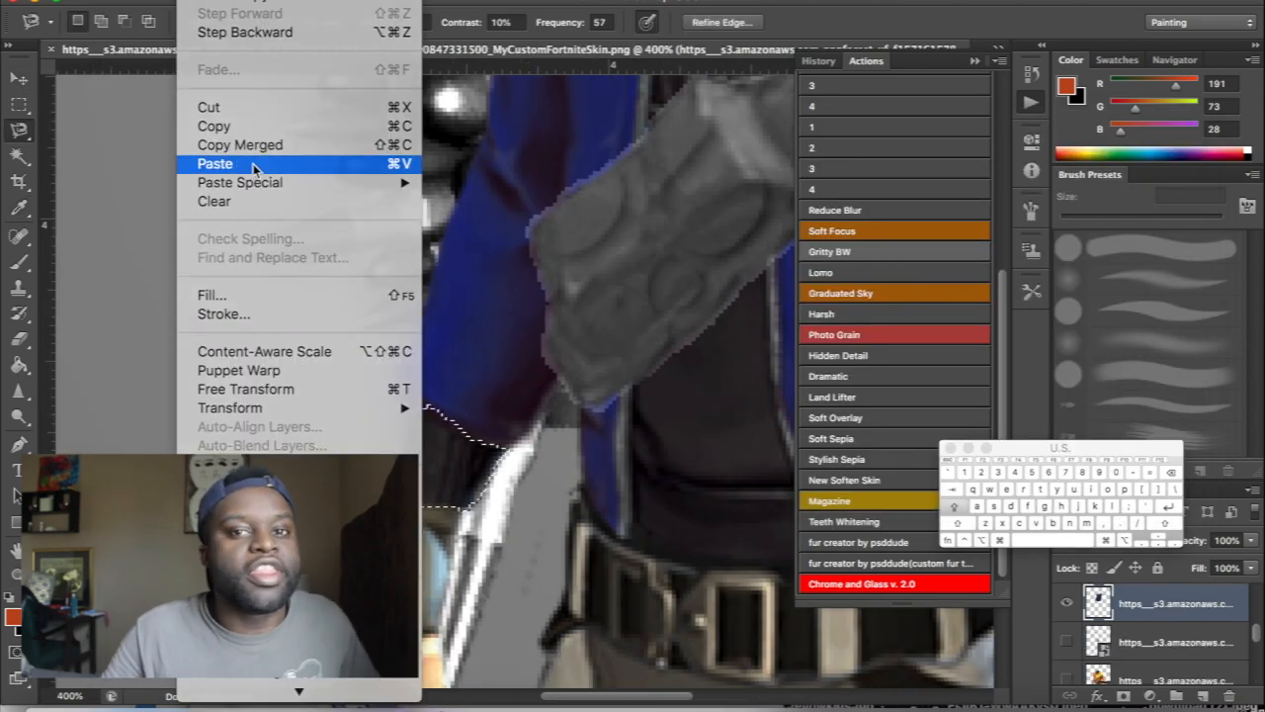
- Paste the copied shoulder strap piece into the image as a new layer
click(216, 164)
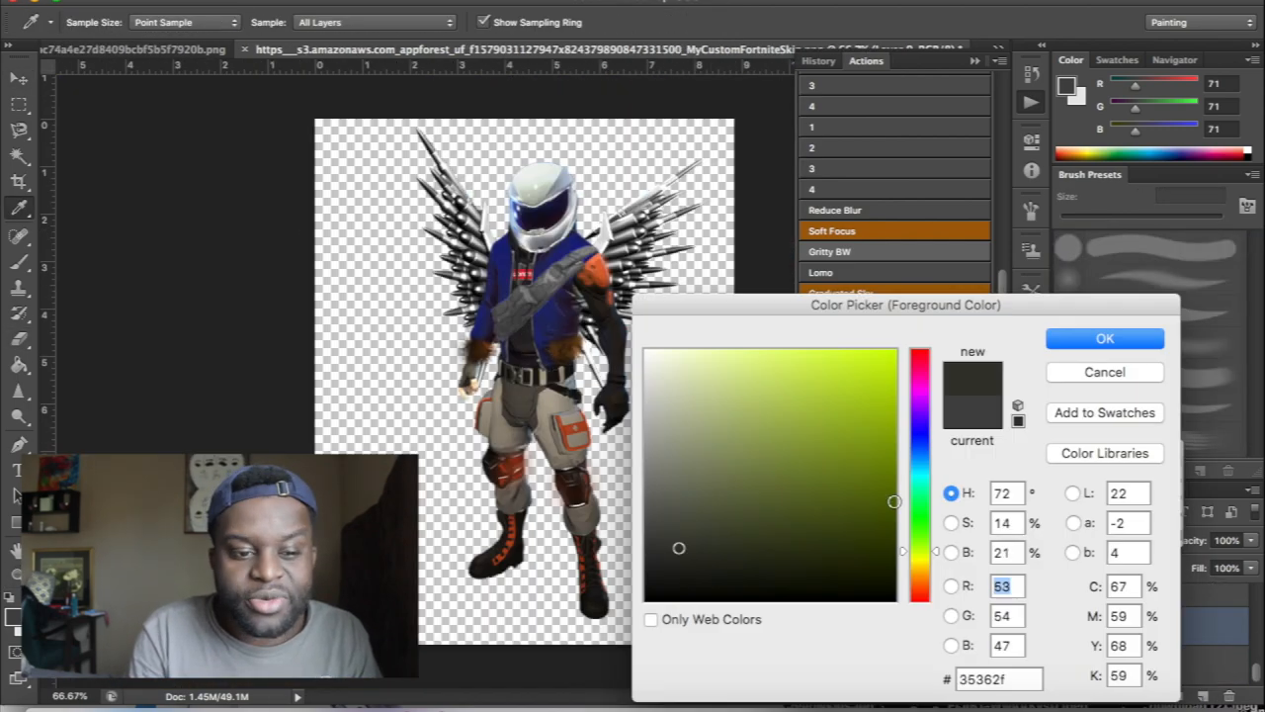
- Accept the dark foreground colour used to fill the background behind the winged character
click(1103, 338)
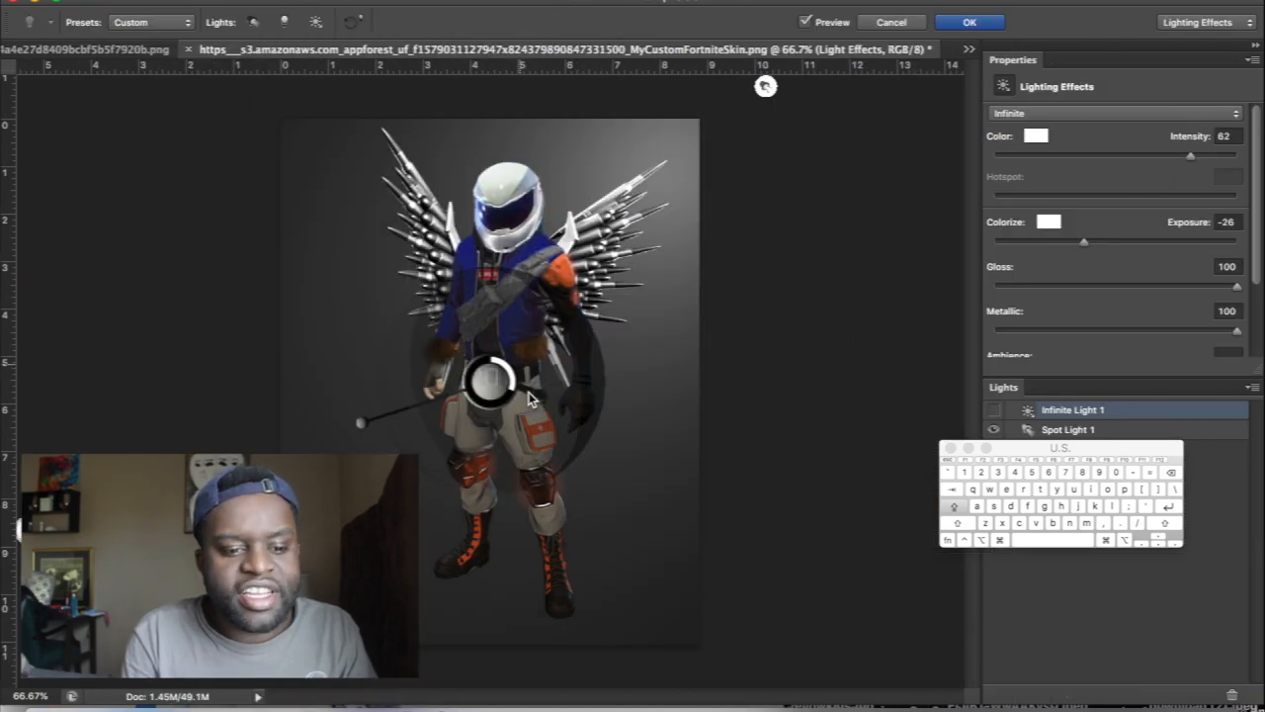